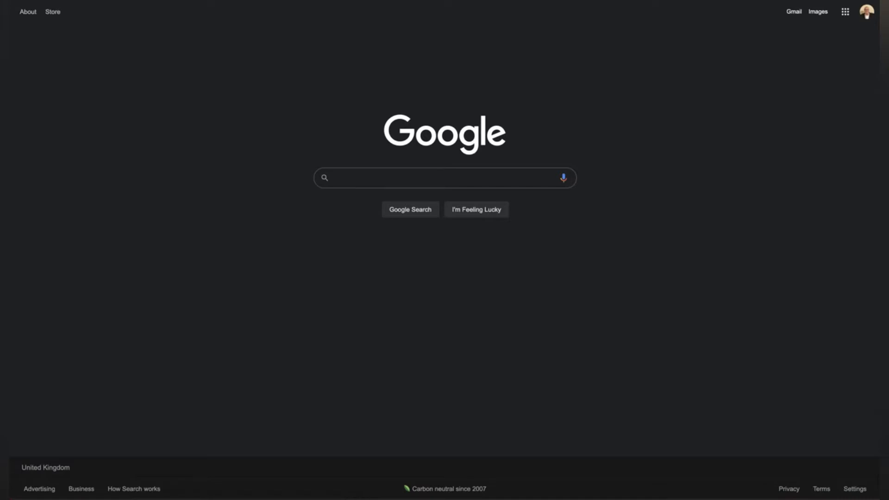
mouse_move(674, 250)
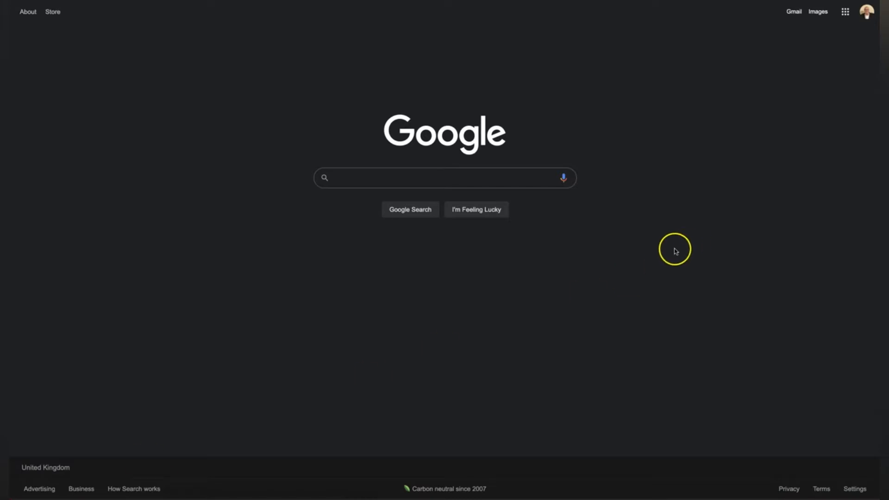
mouse_move(795, 22)
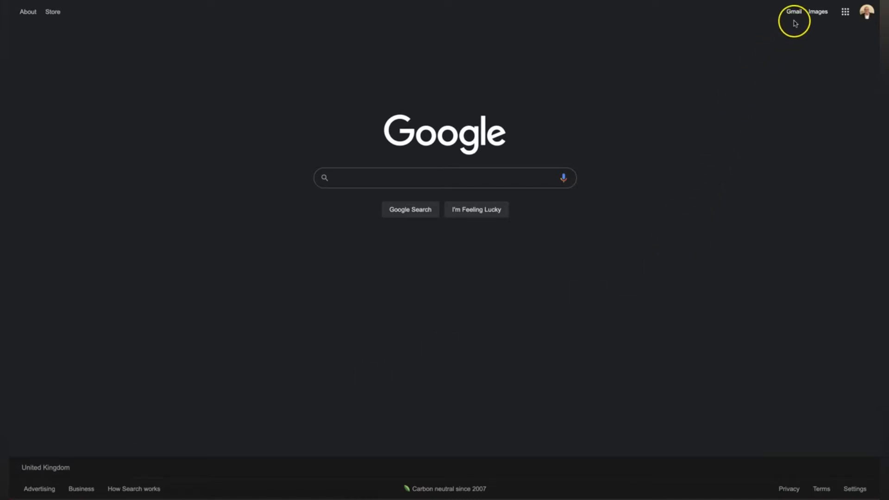
mouse_move(795, 17)
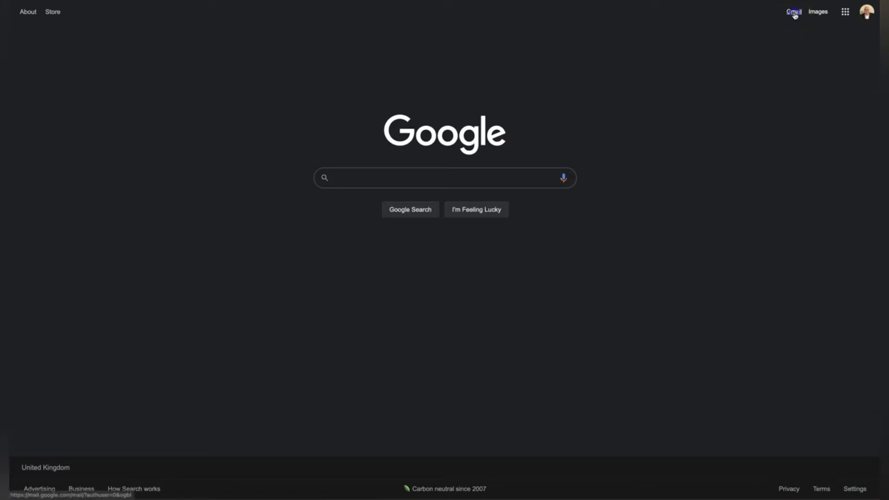
- Open the Gmail mailbox from the Google homepage
left_click(793, 12)
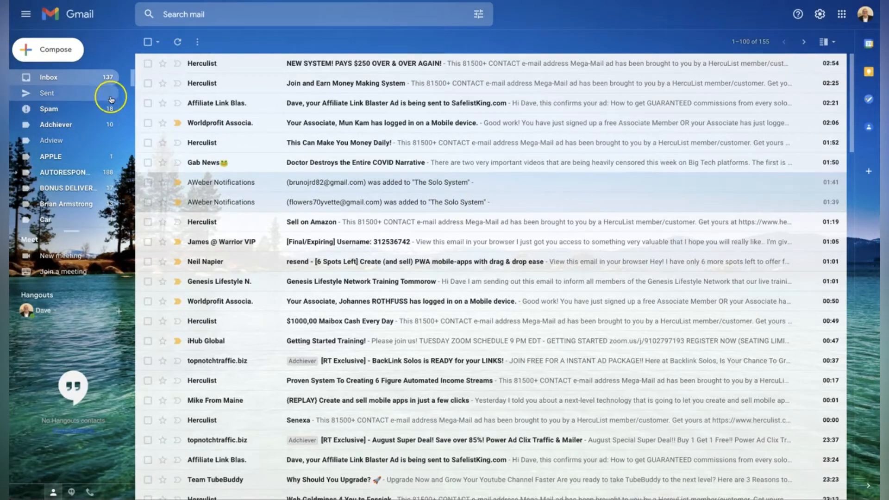
mouse_move(62, 182)
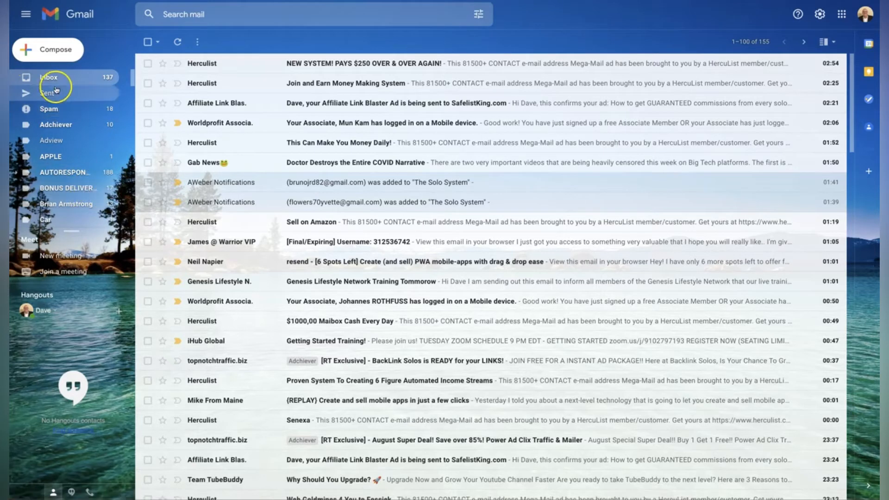
mouse_move(48, 109)
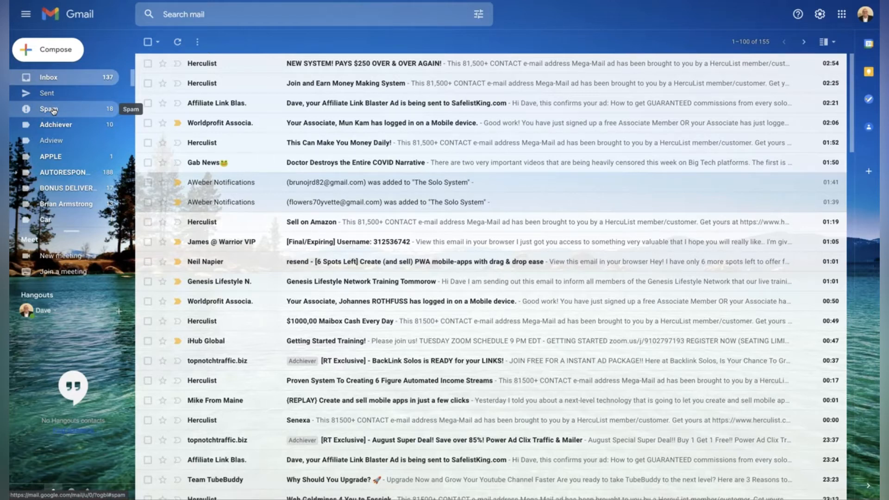
- Show the Spam folder with its 19 messages, mostly from Herculist
left_click(48, 110)
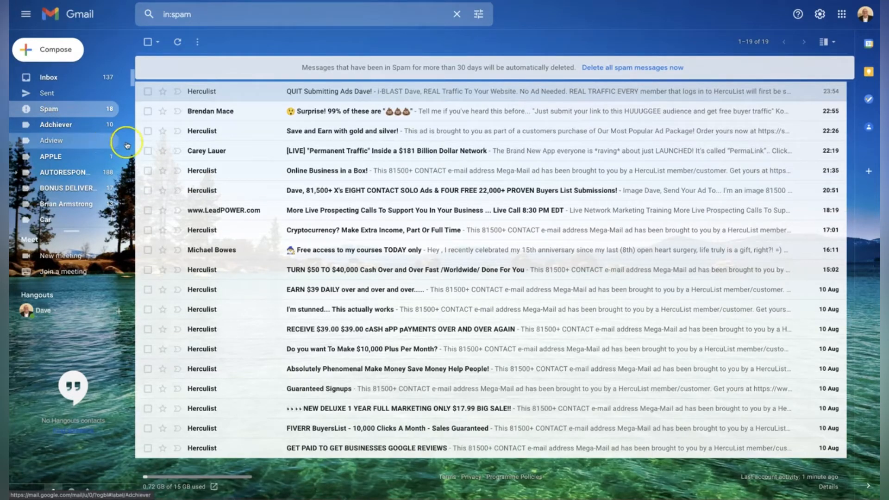
mouse_move(190, 395)
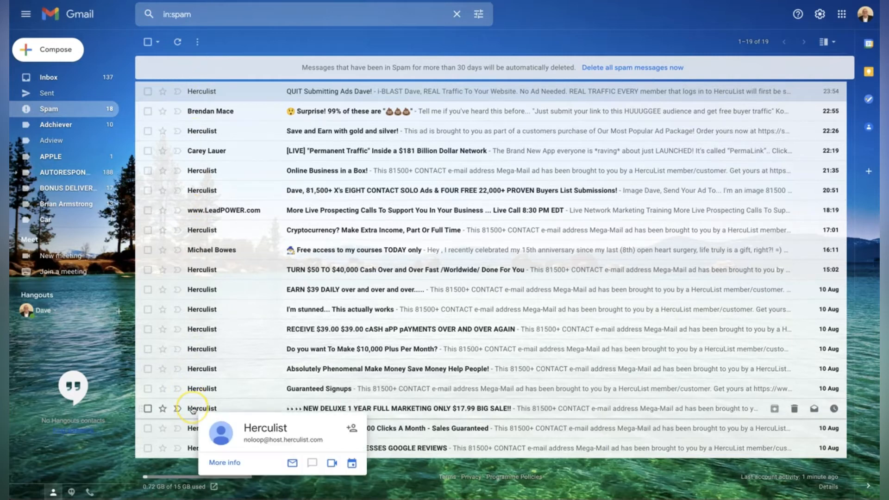
mouse_move(179, 166)
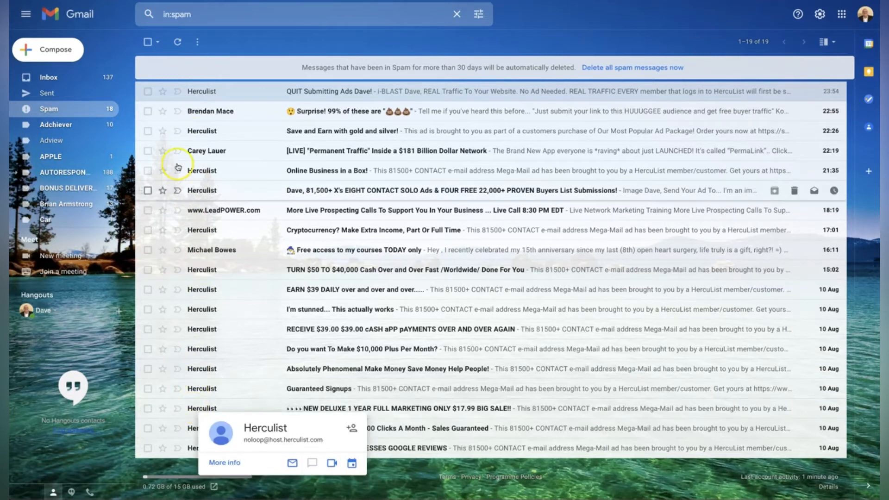
mouse_move(201, 92)
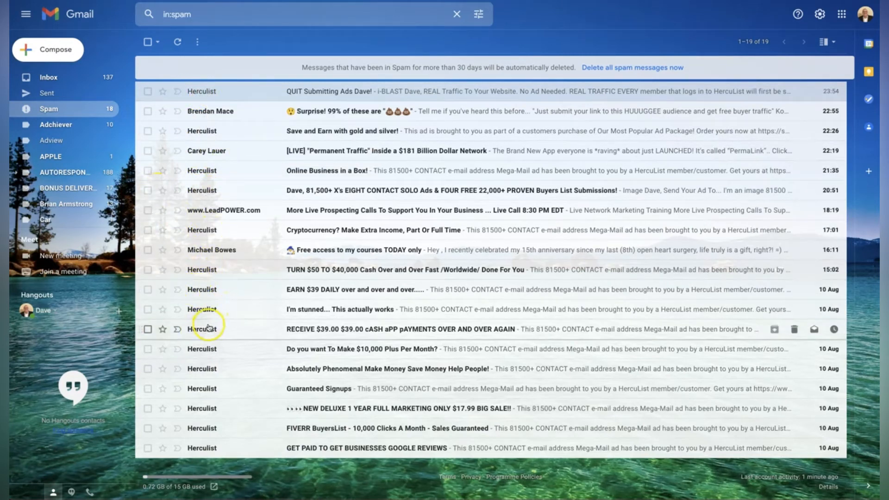
mouse_move(183, 293)
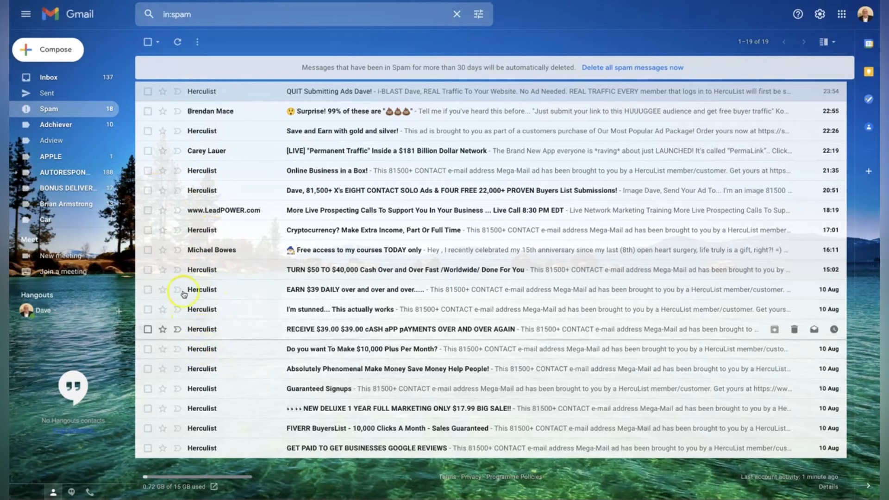
mouse_move(34, 93)
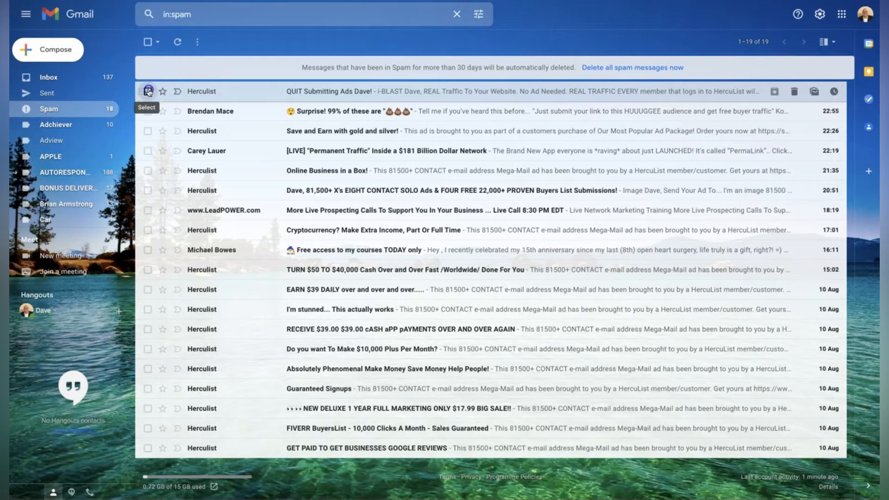
- Select the Herculist message 'QUIT Submitting Ads Dave!' and show its More actions
left_click(148, 92)
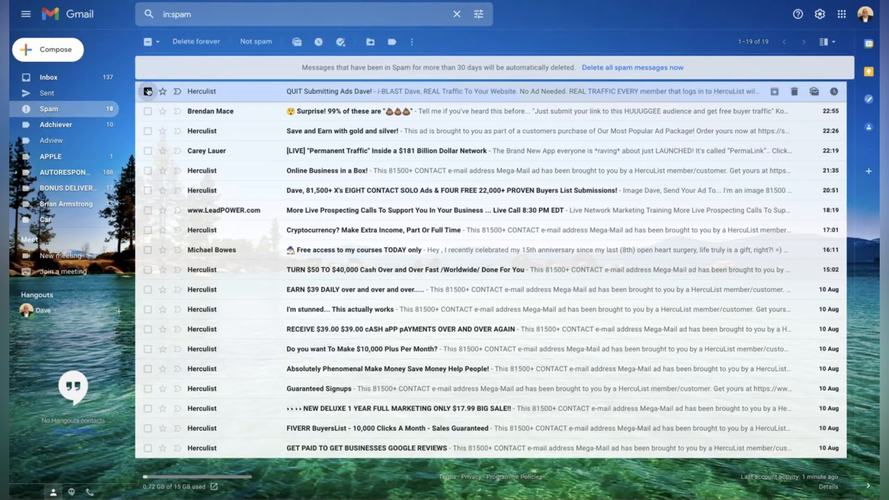
left_click(148, 92)
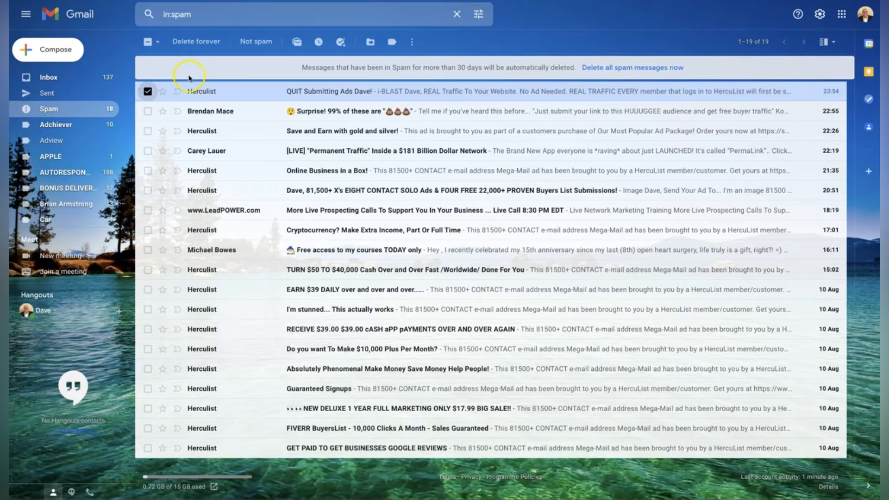
mouse_move(422, 24)
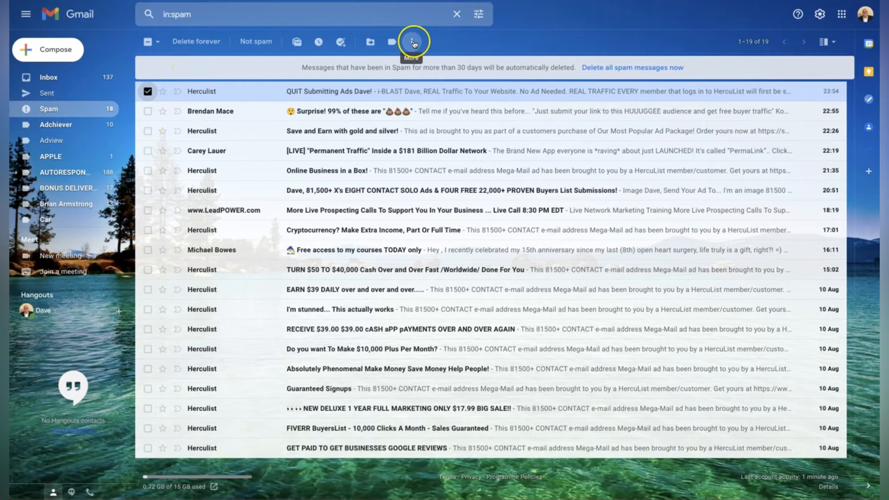
left_click(413, 42)
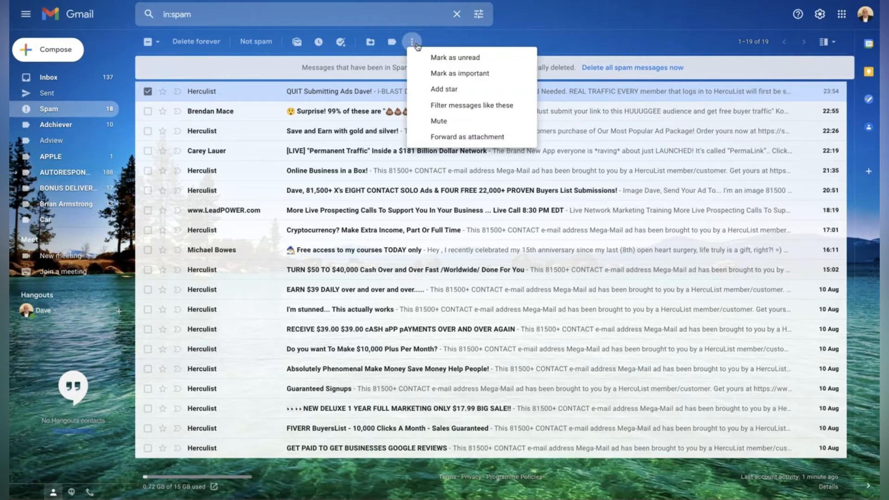
mouse_move(465, 106)
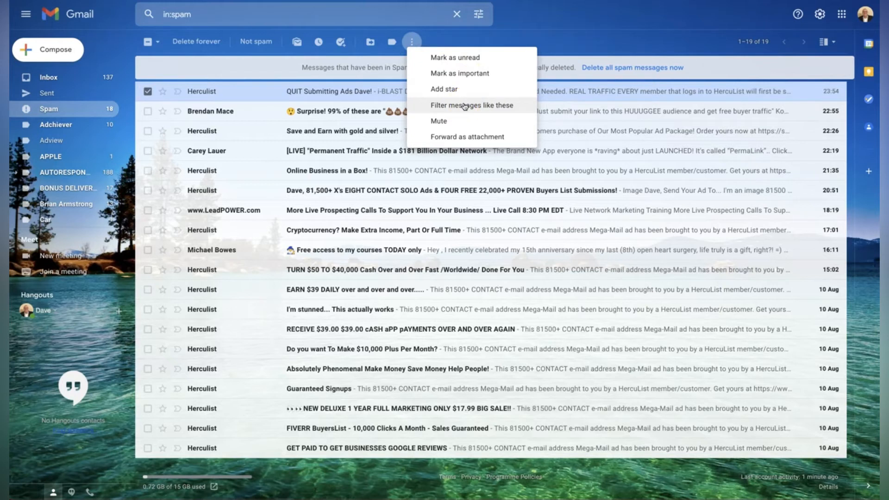
left_click(472, 104)
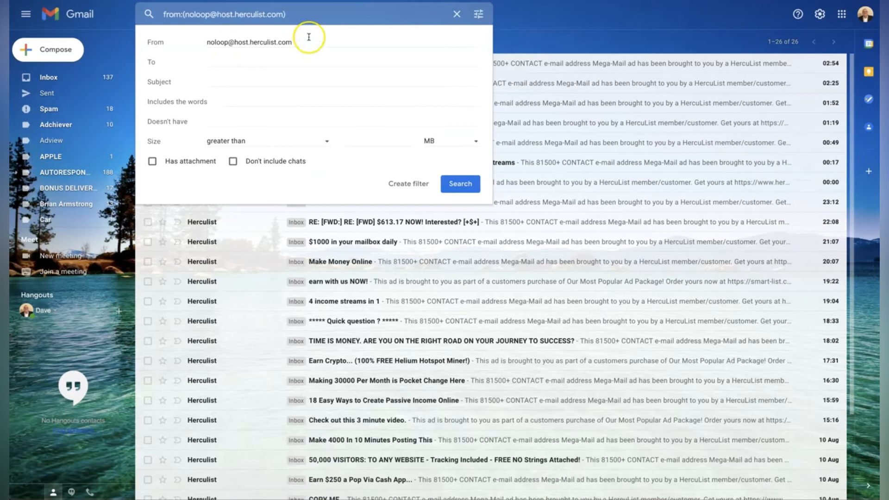
mouse_move(247, 11)
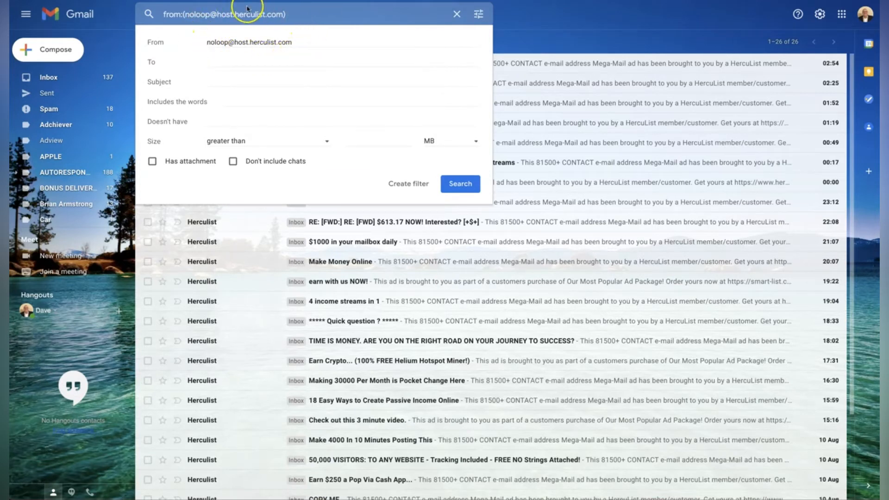
mouse_move(205, 71)
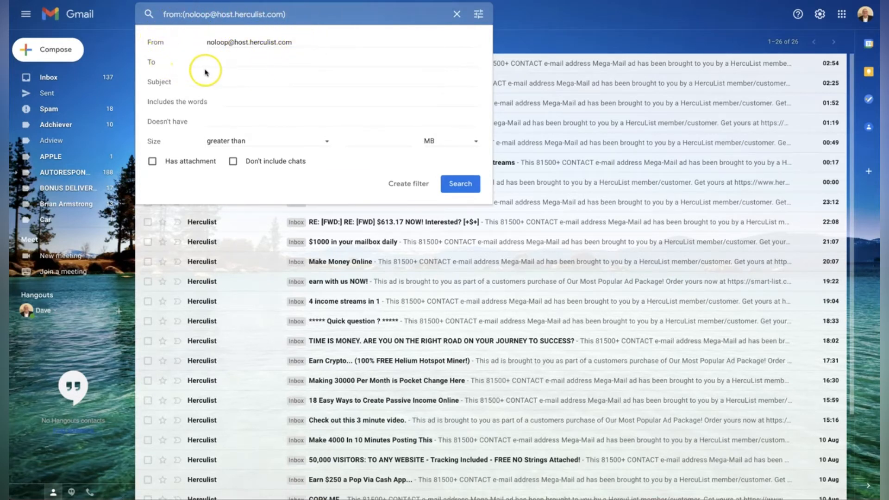
mouse_move(230, 74)
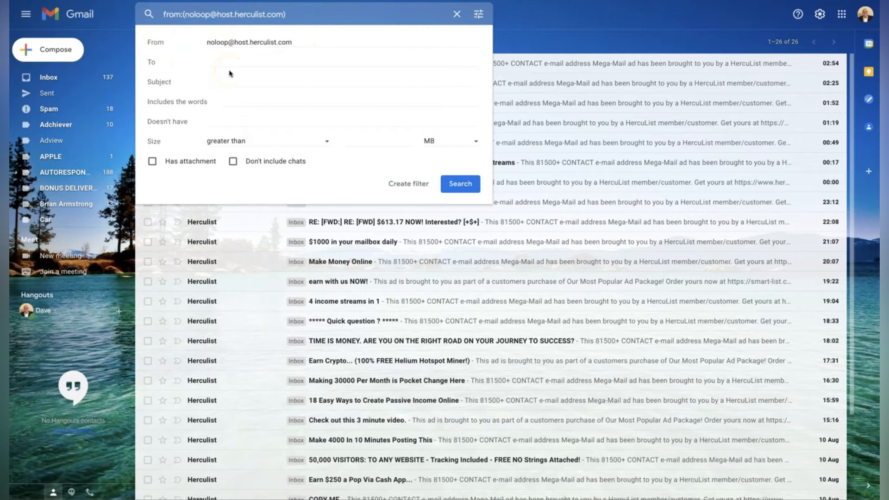
mouse_move(398, 183)
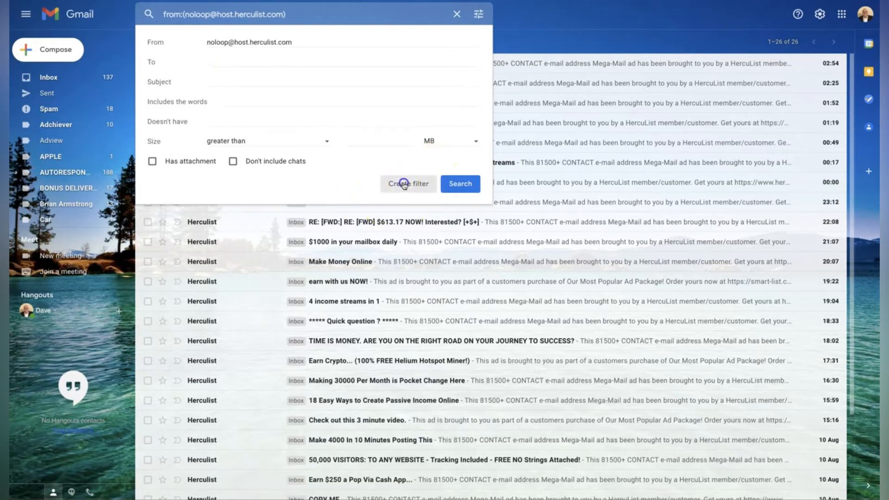
- Proceed to the filter actions and check 'Never send it to Spam'
left_click(407, 183)
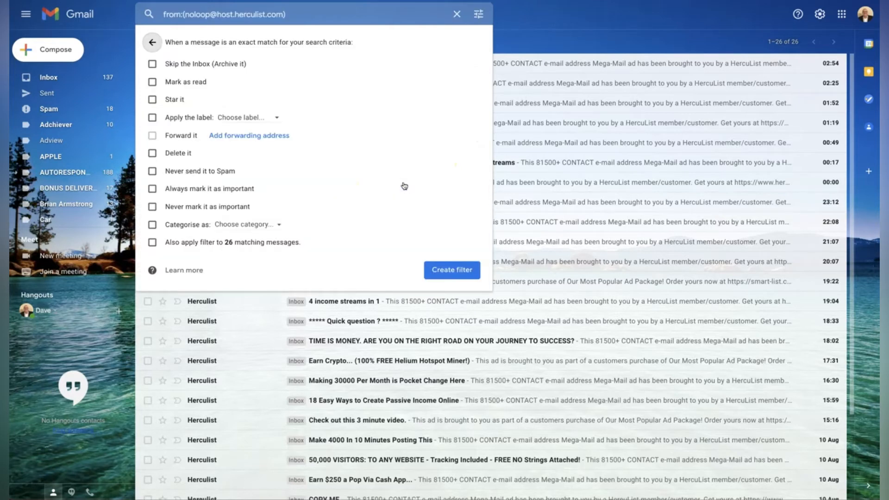
mouse_move(246, 74)
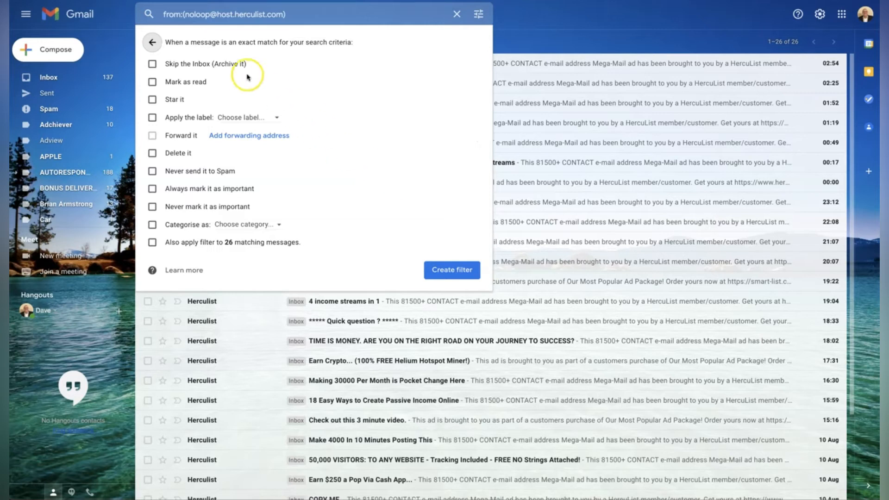
mouse_move(142, 173)
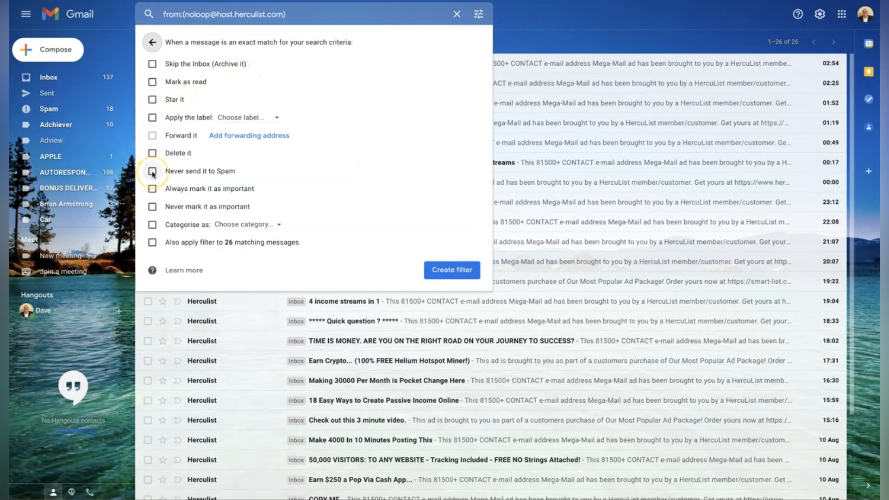
left_click(152, 170)
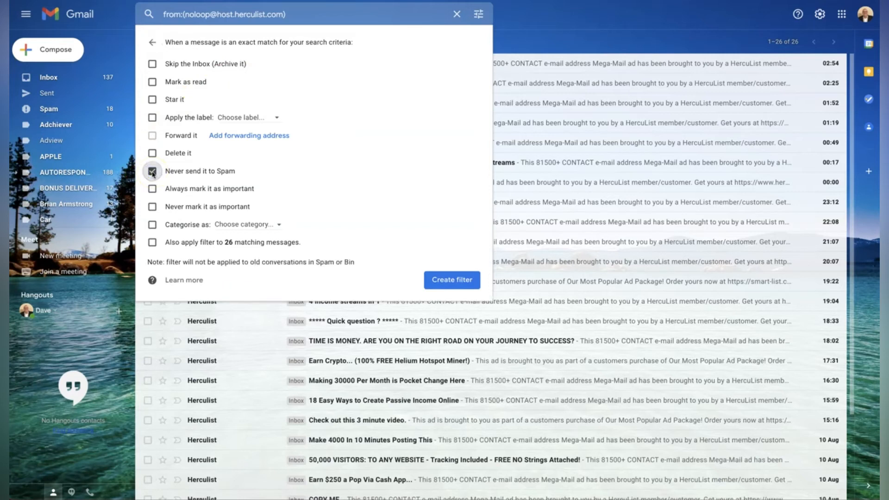
left_click(152, 170)
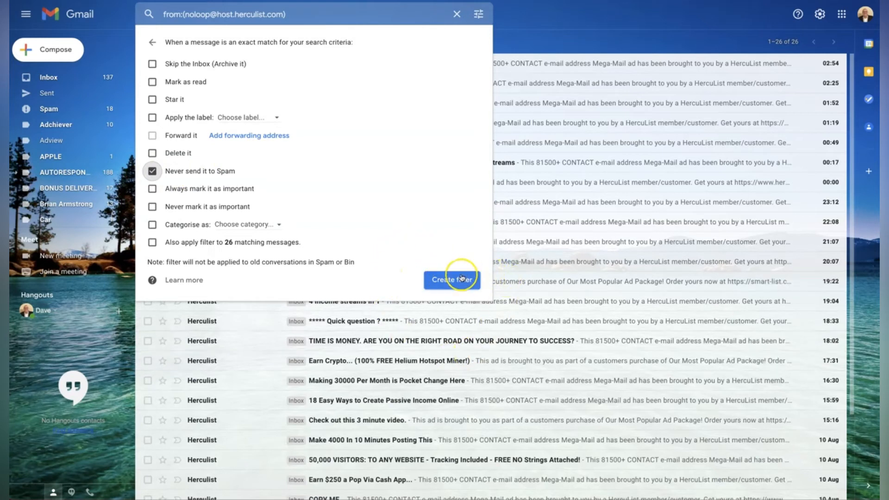
- Create the Herculist sender filter, confirming it with the creation notice
left_click(450, 280)
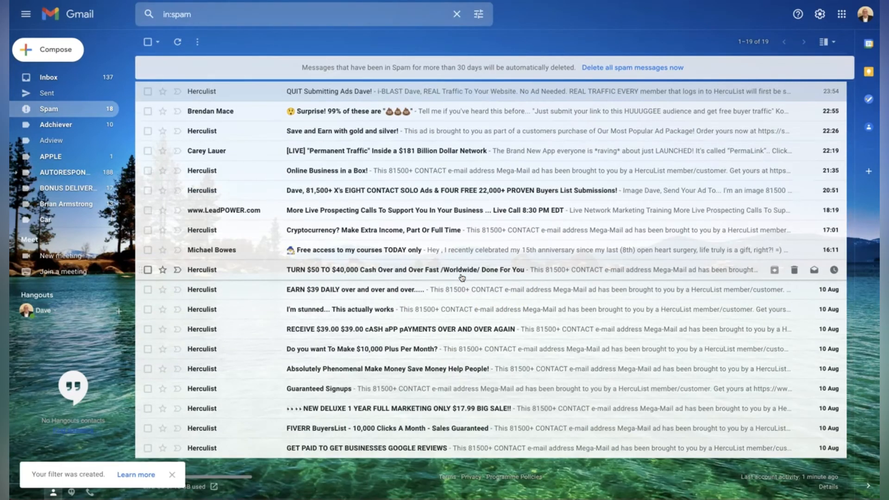
mouse_move(400, 75)
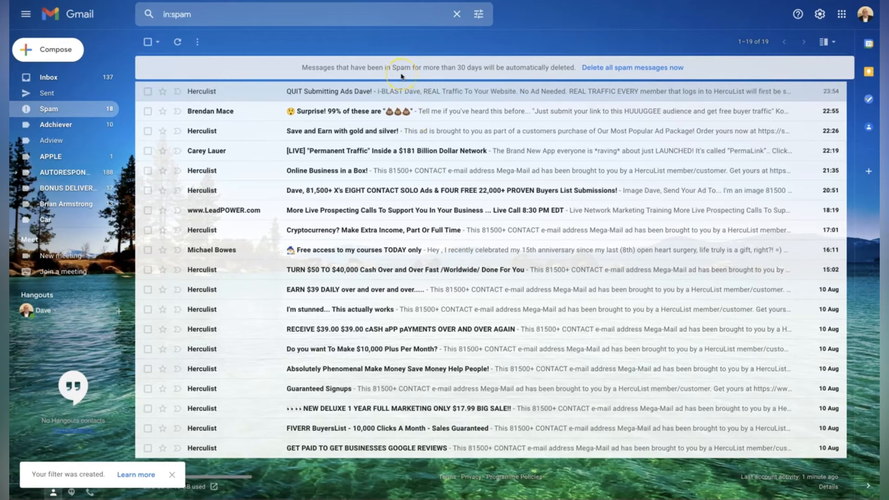
mouse_move(196, 92)
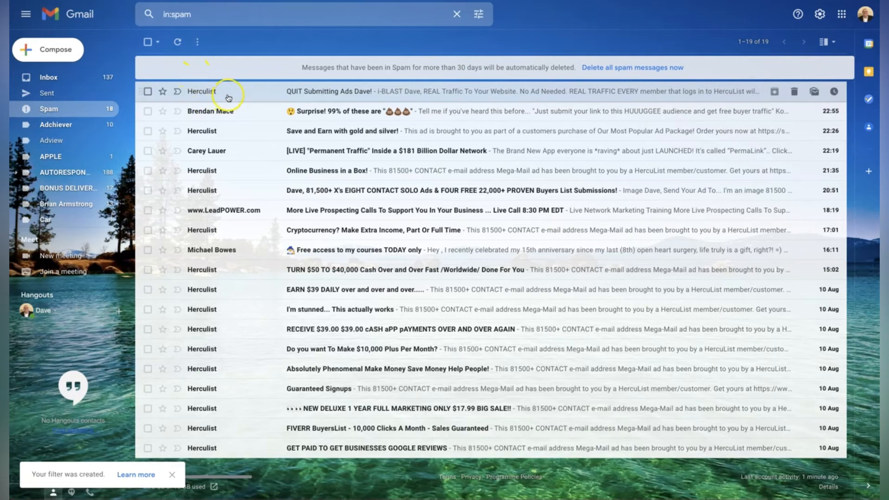
- Return to the Inbox listing its 155 messages
left_click(48, 77)
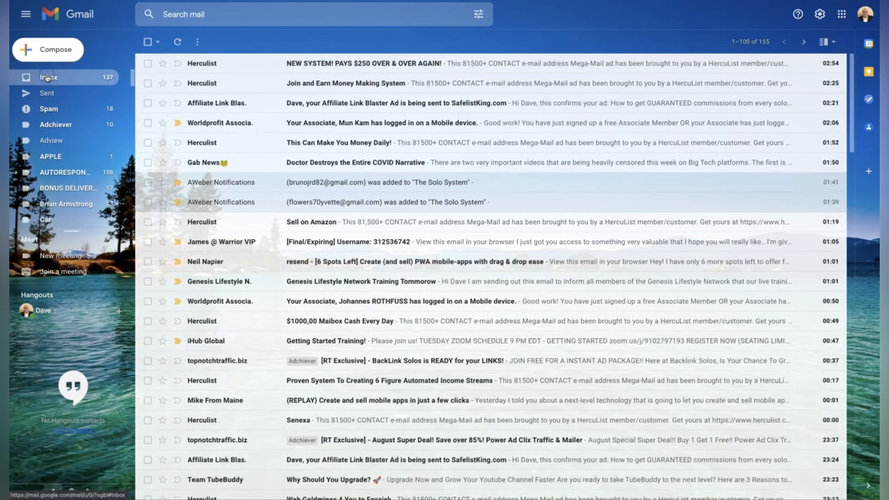
mouse_move(221, 62)
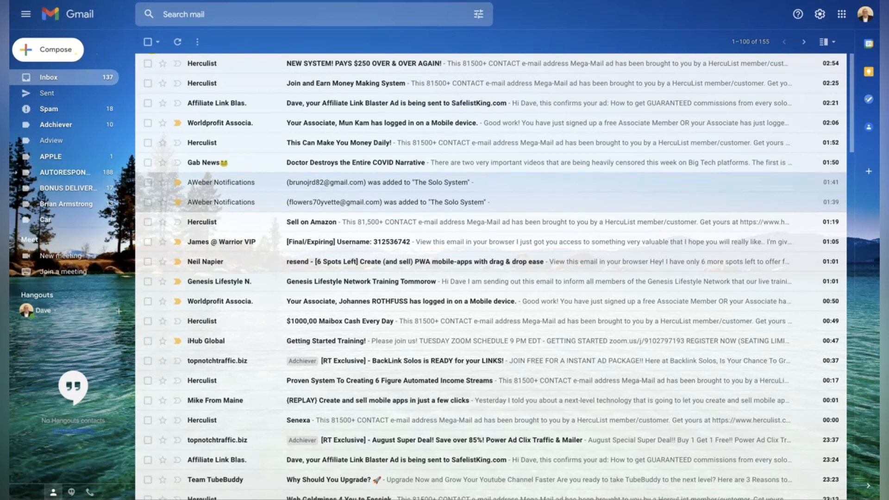
mouse_move(132, 106)
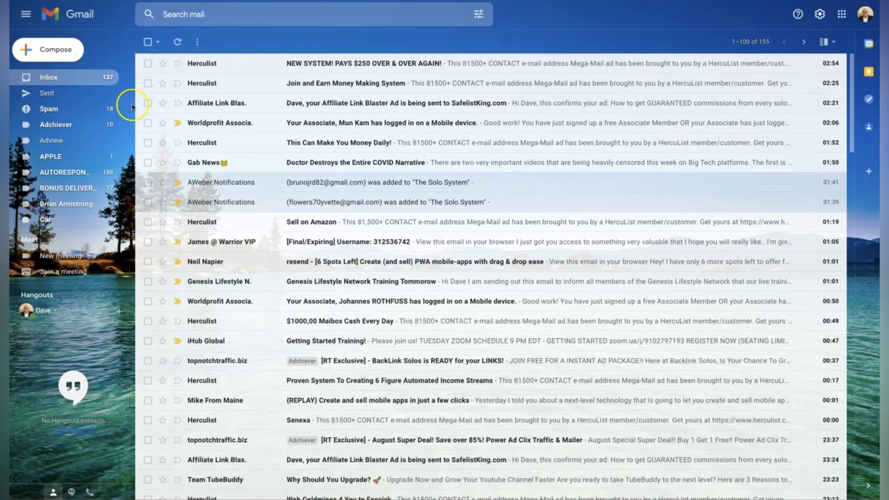